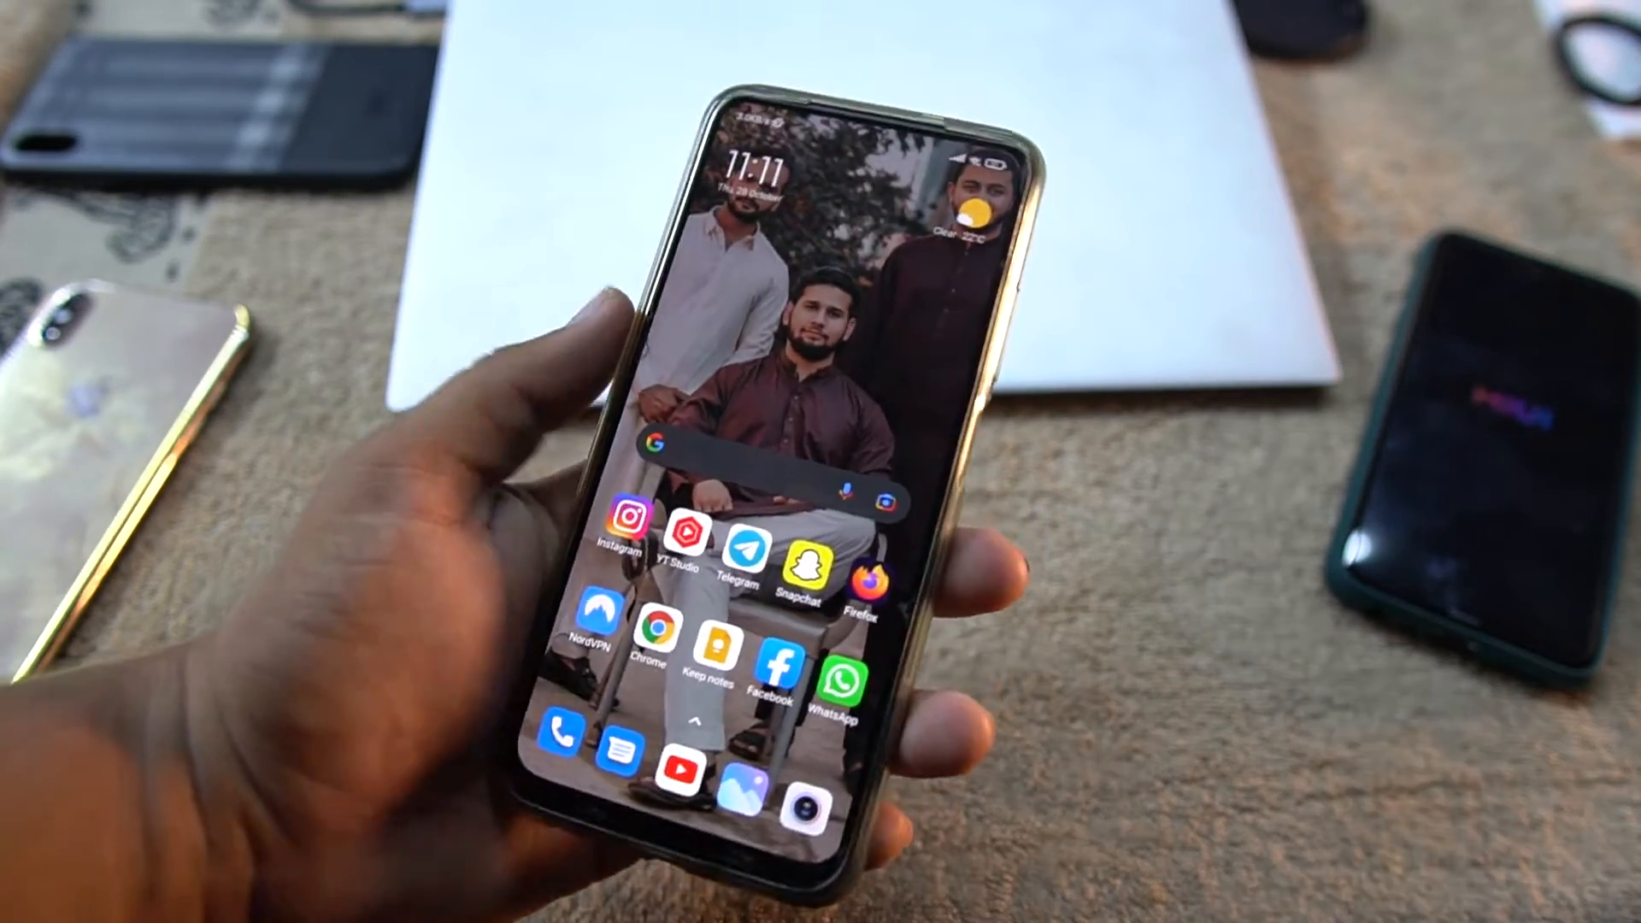
Swipe through the MIUI launcher's app drawer to reach the Settings app
scroll(up, 3)
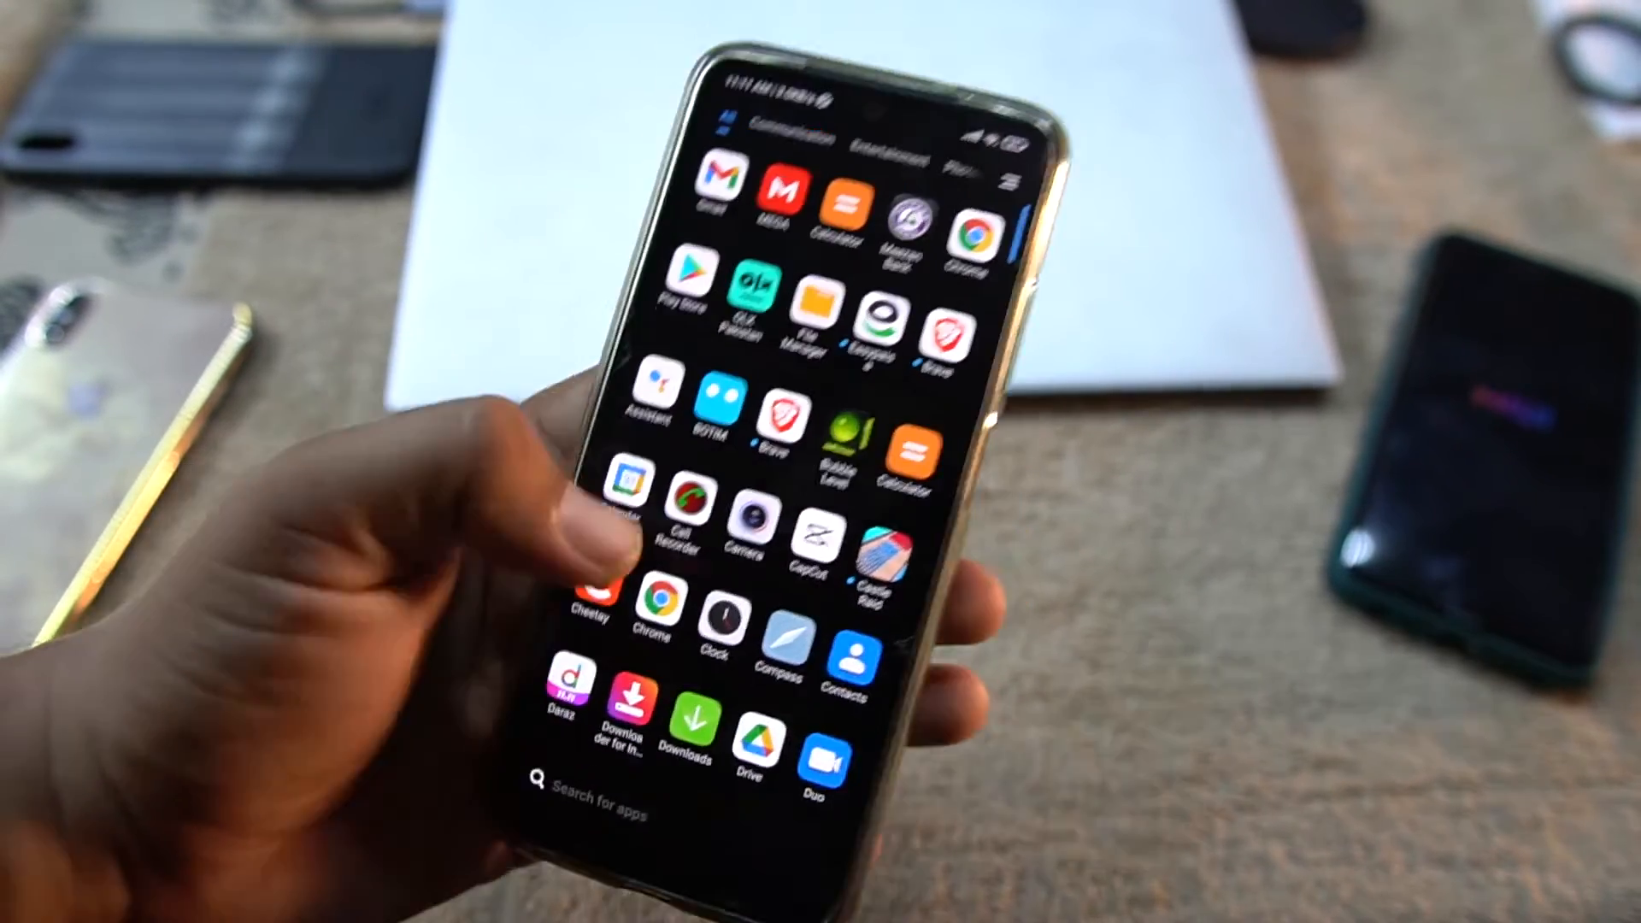
scroll(down, 3)
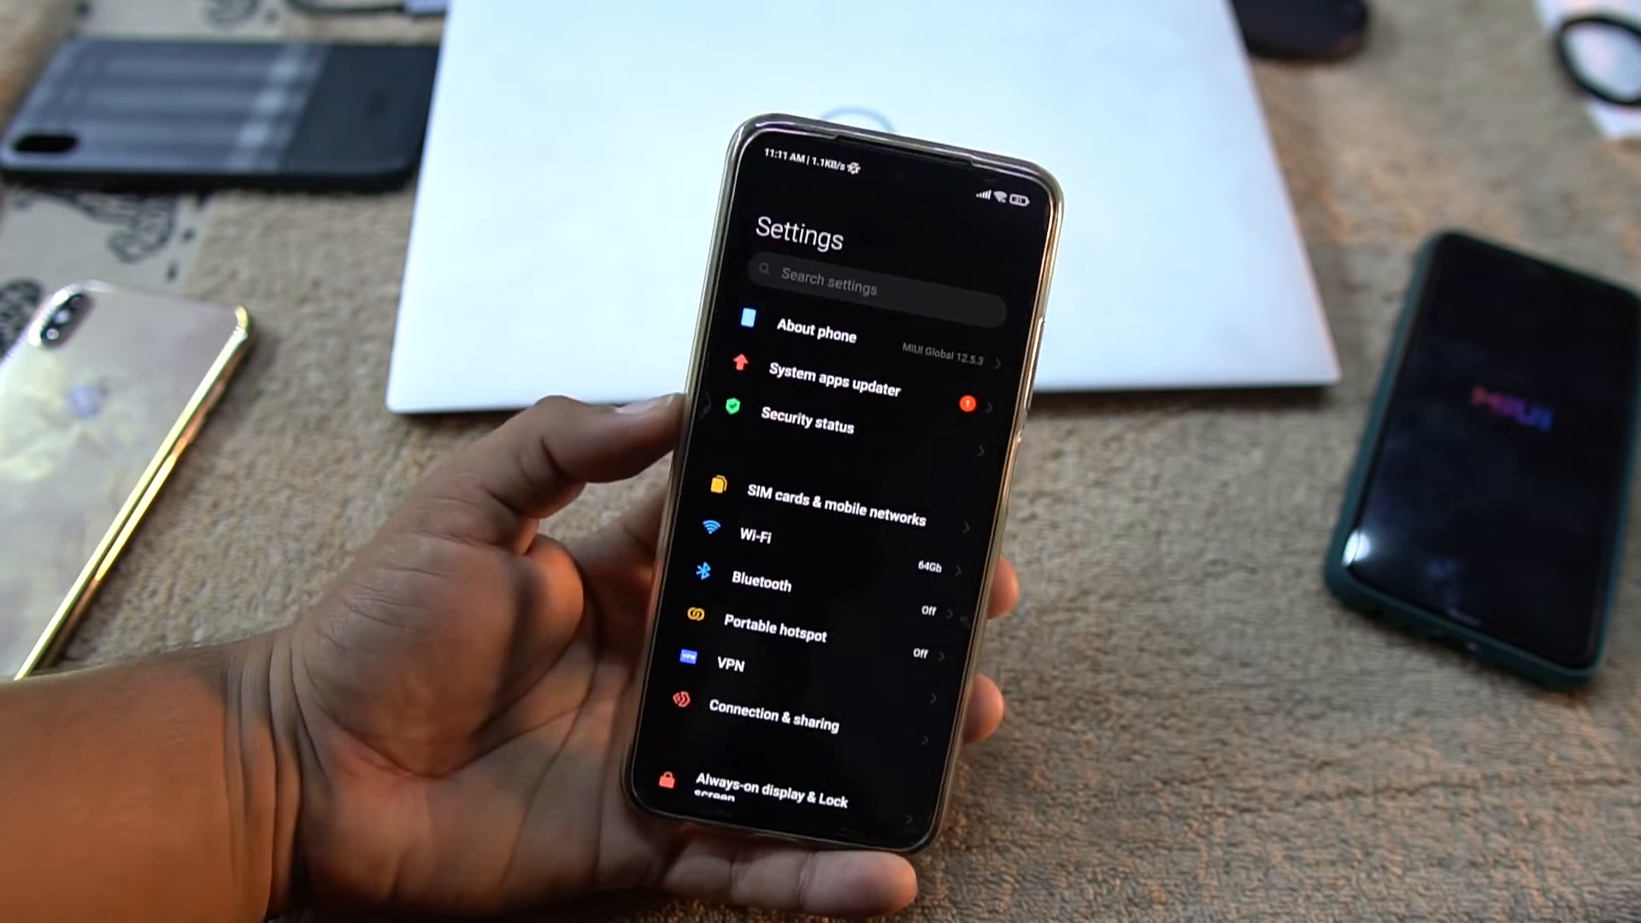
click(816, 335)
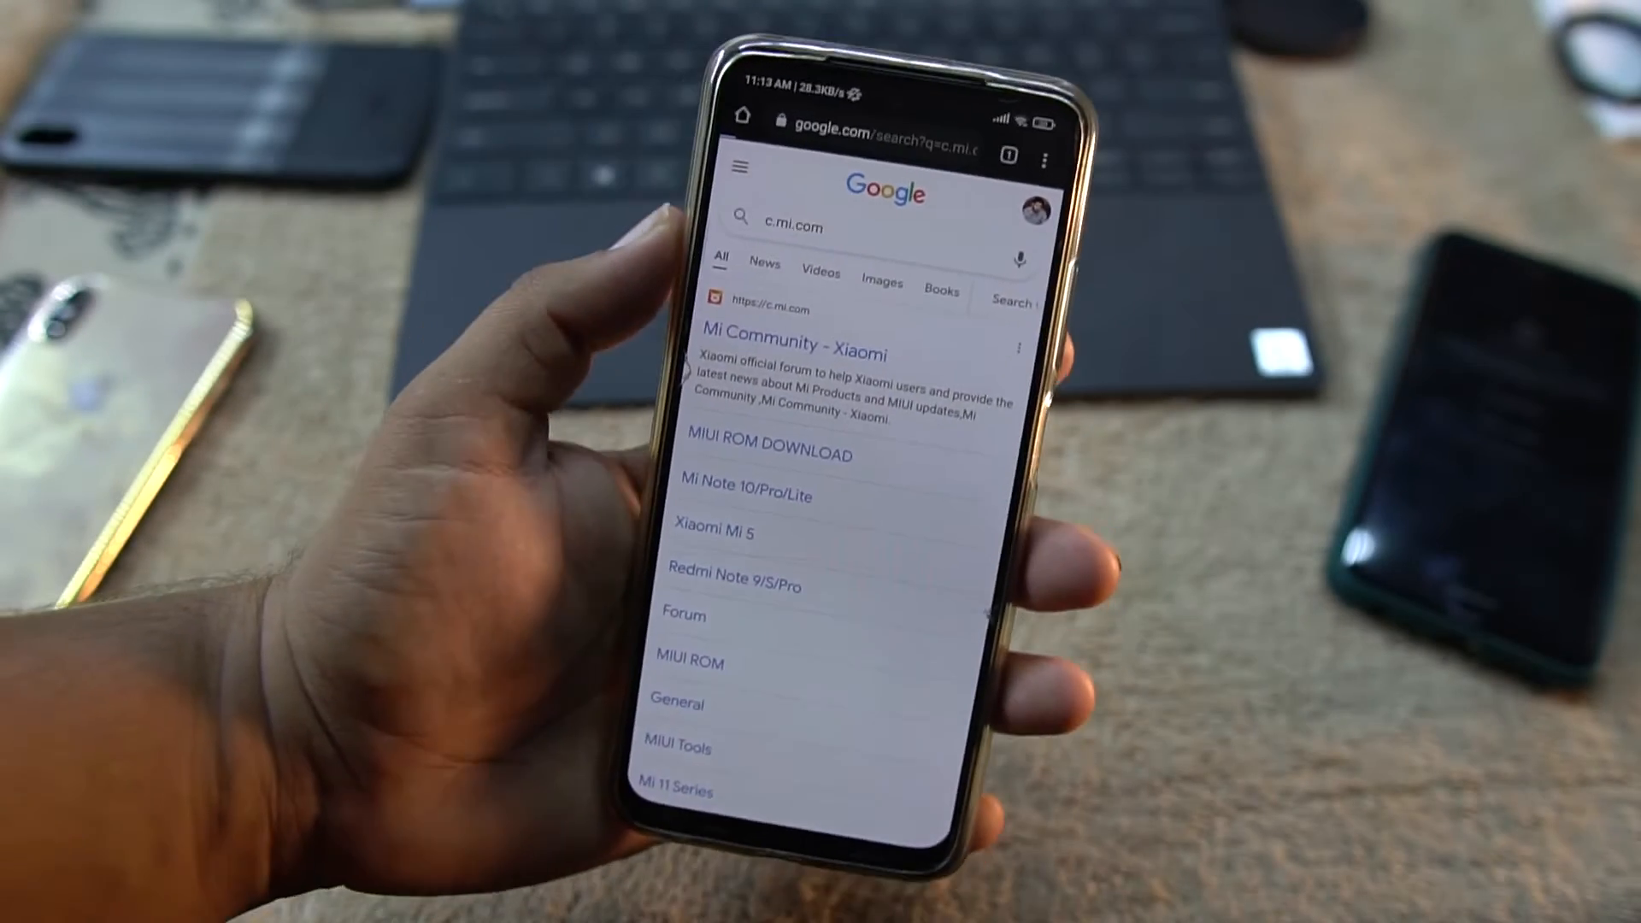
Load the Mi Community site at c.mi.com and show its section list
click(767, 350)
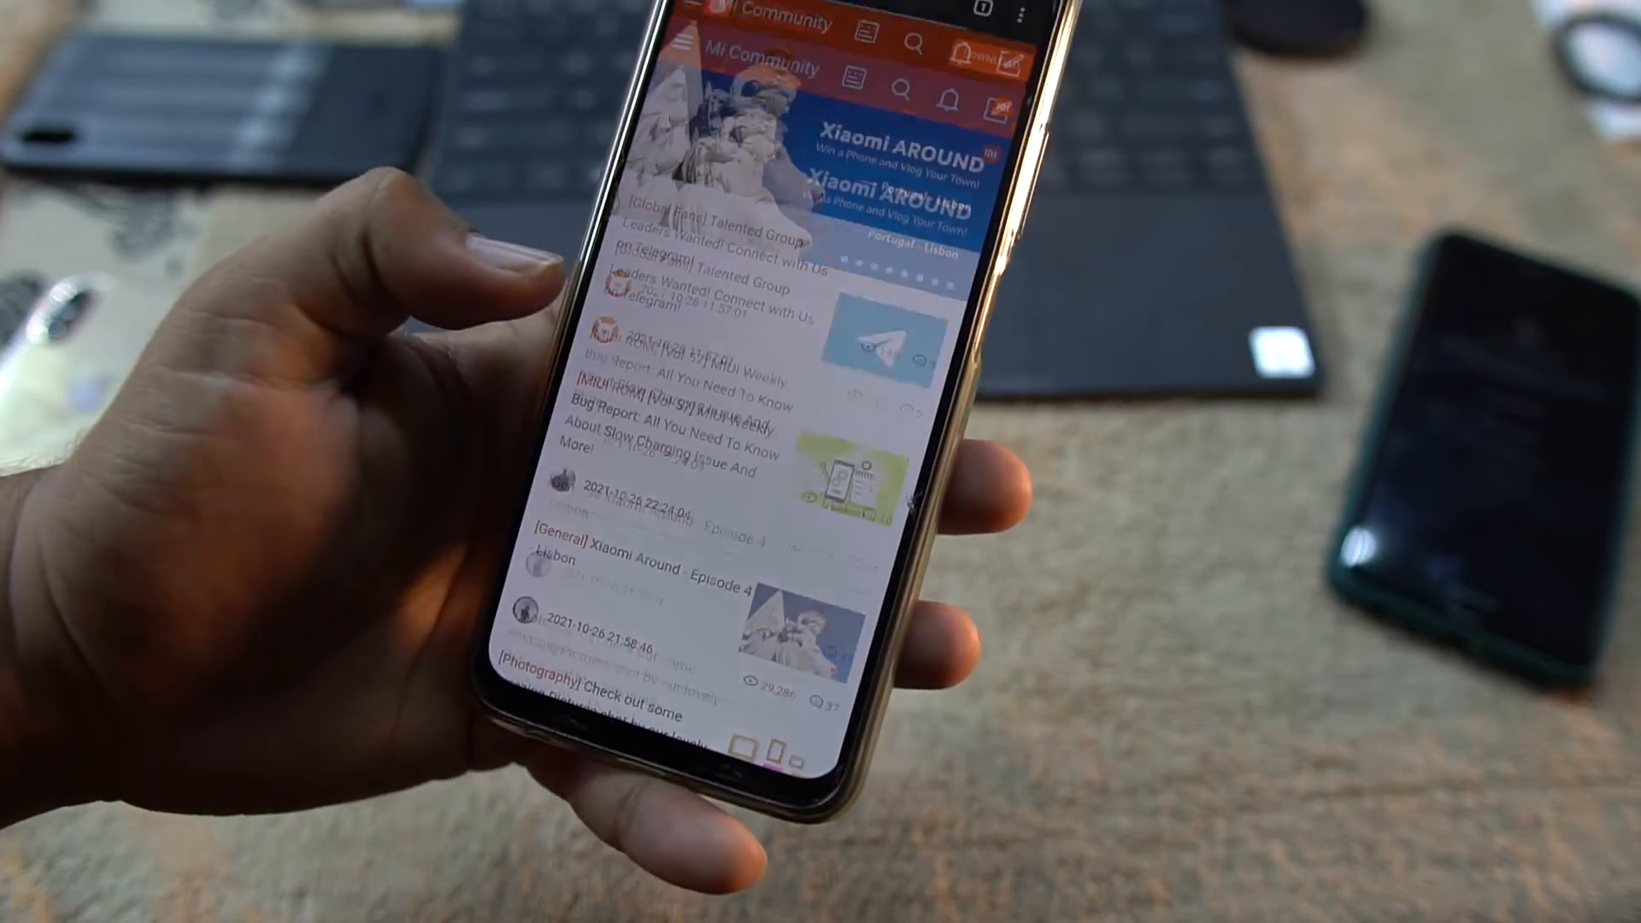
click(686, 41)
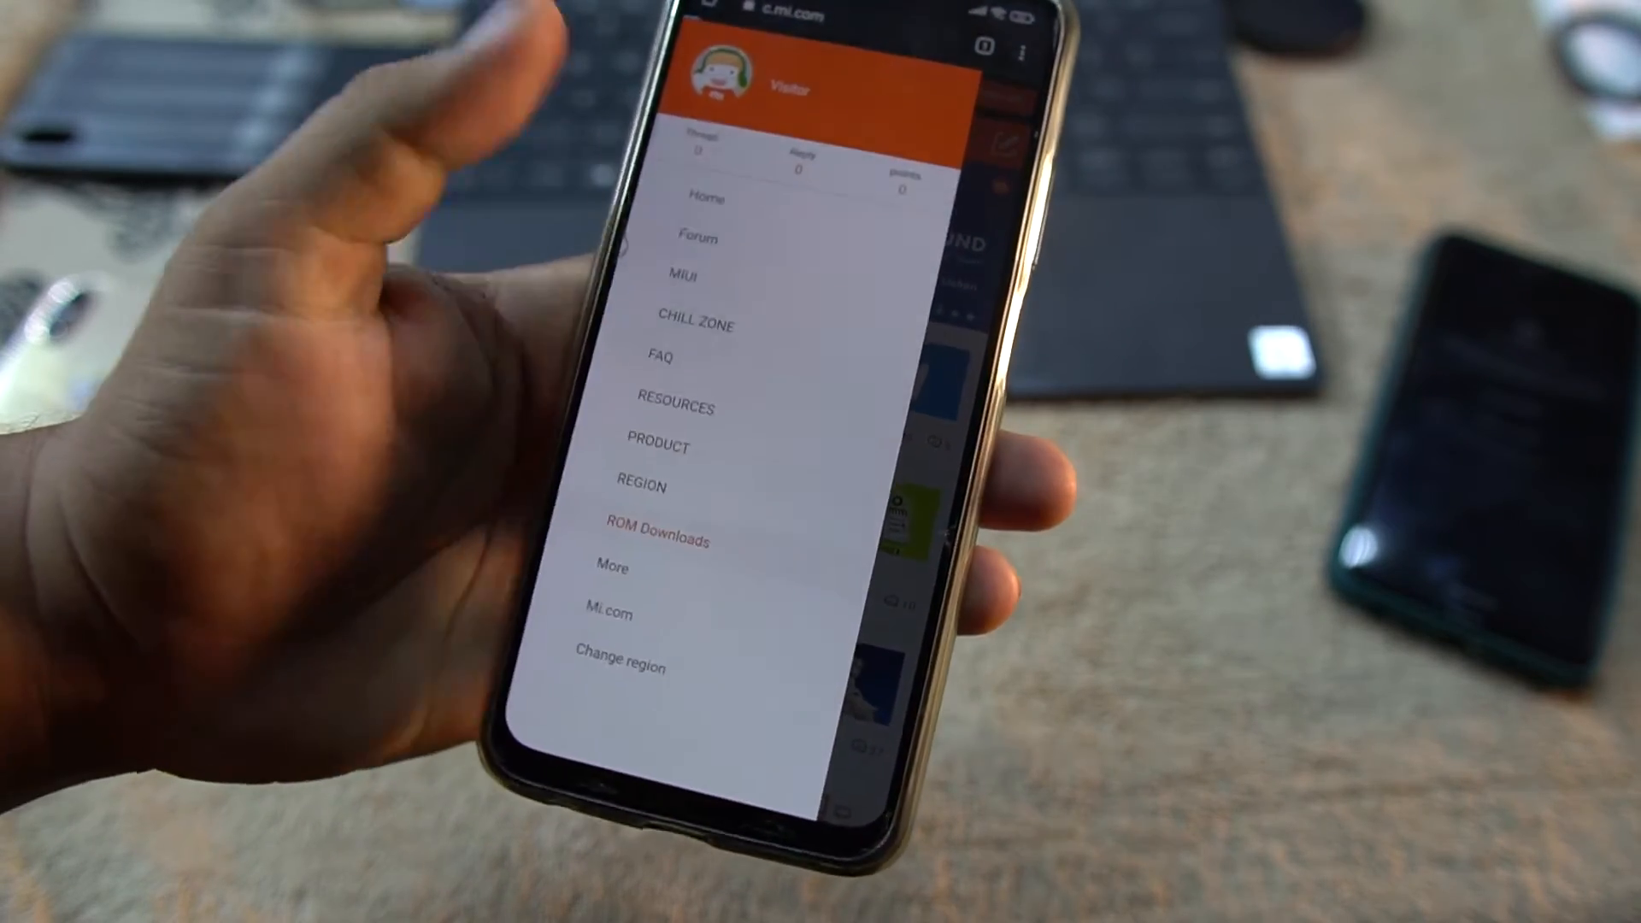
click(657, 540)
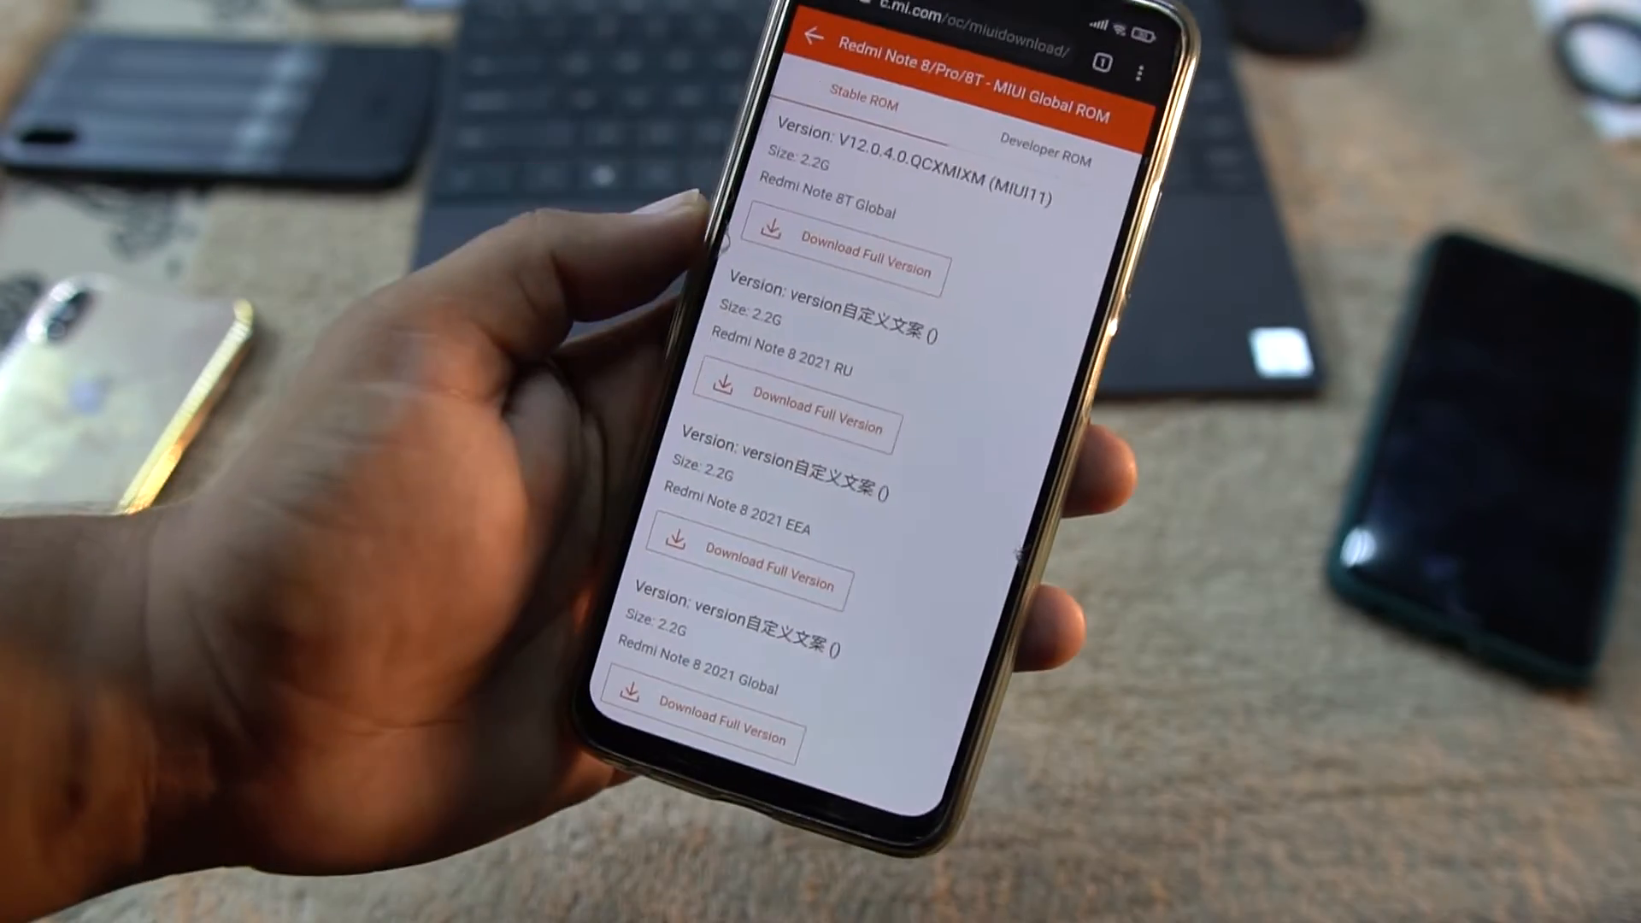
scroll(down, 3)
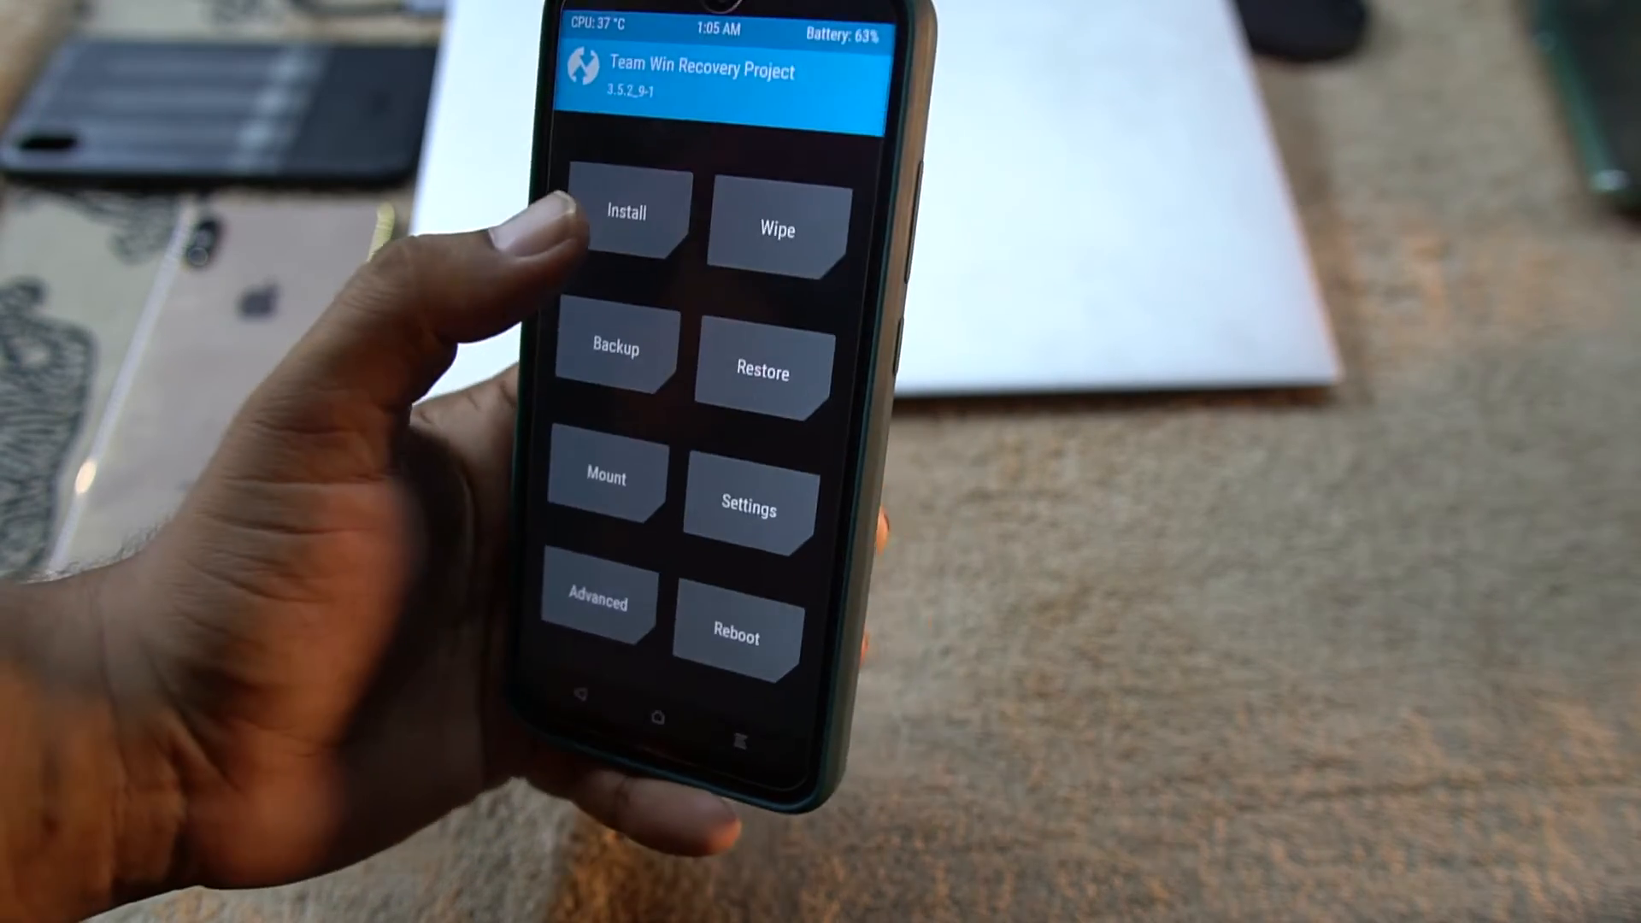
Open TWRP's Install Zip file browser, showing /sdcard/IDM in internal storage
click(626, 214)
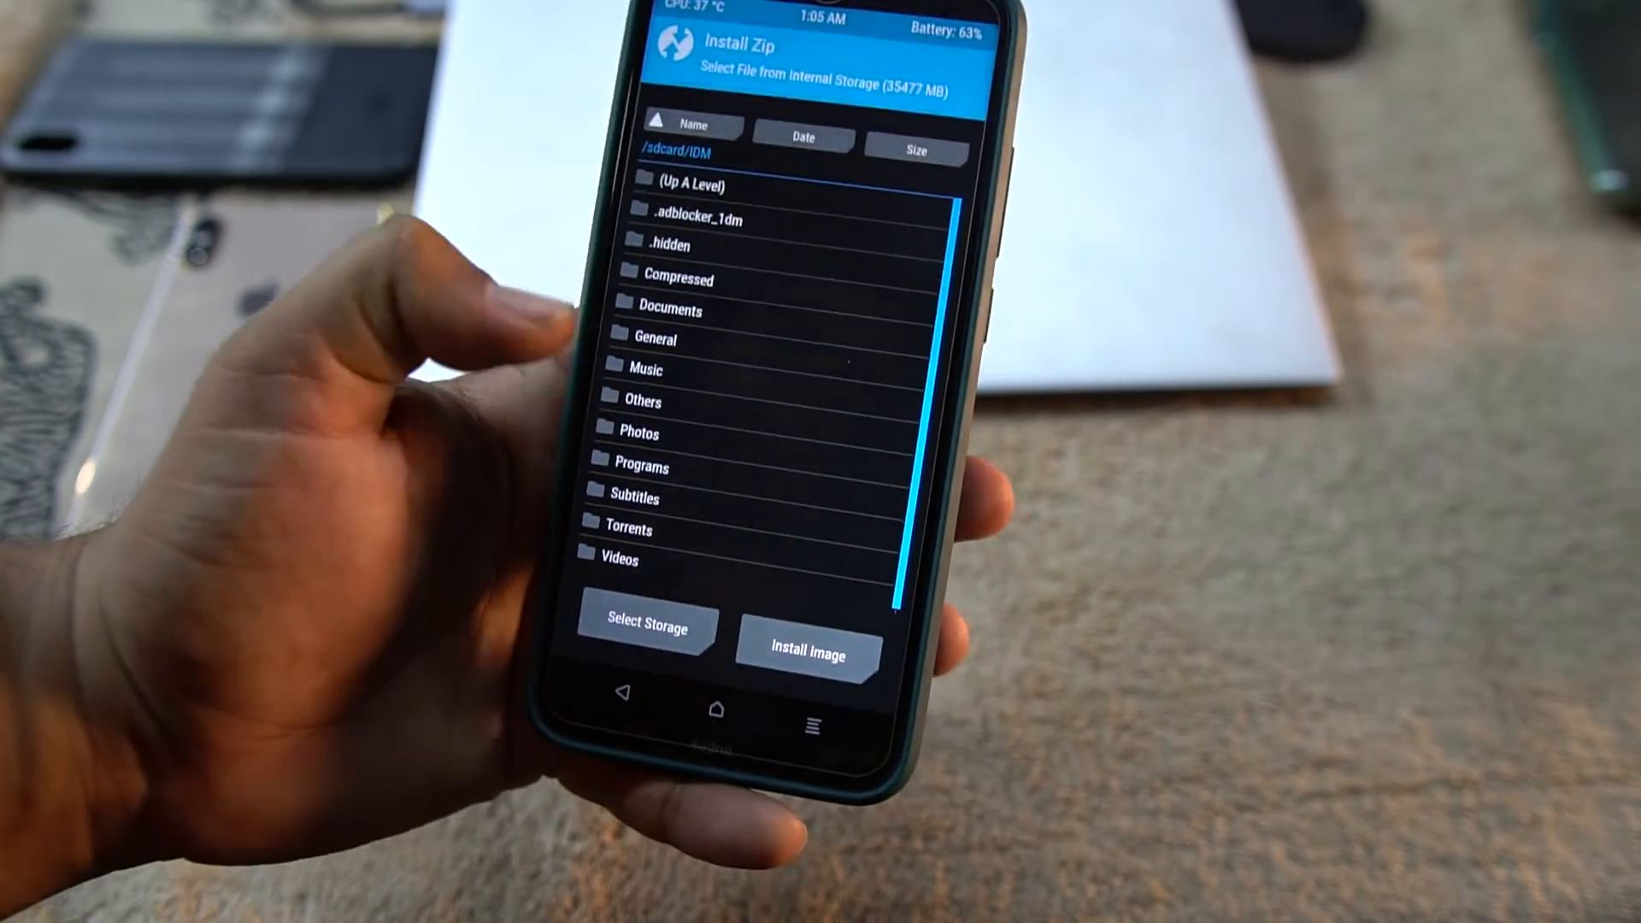